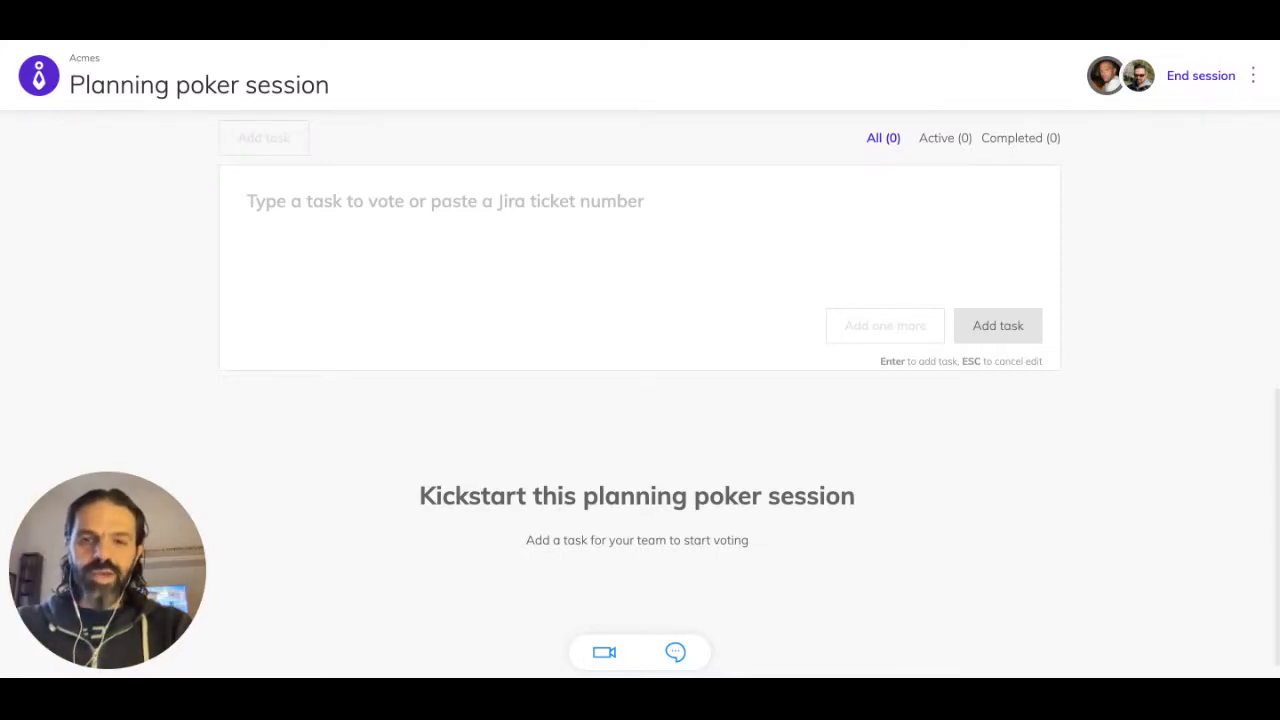
mouse_move(644, 94)
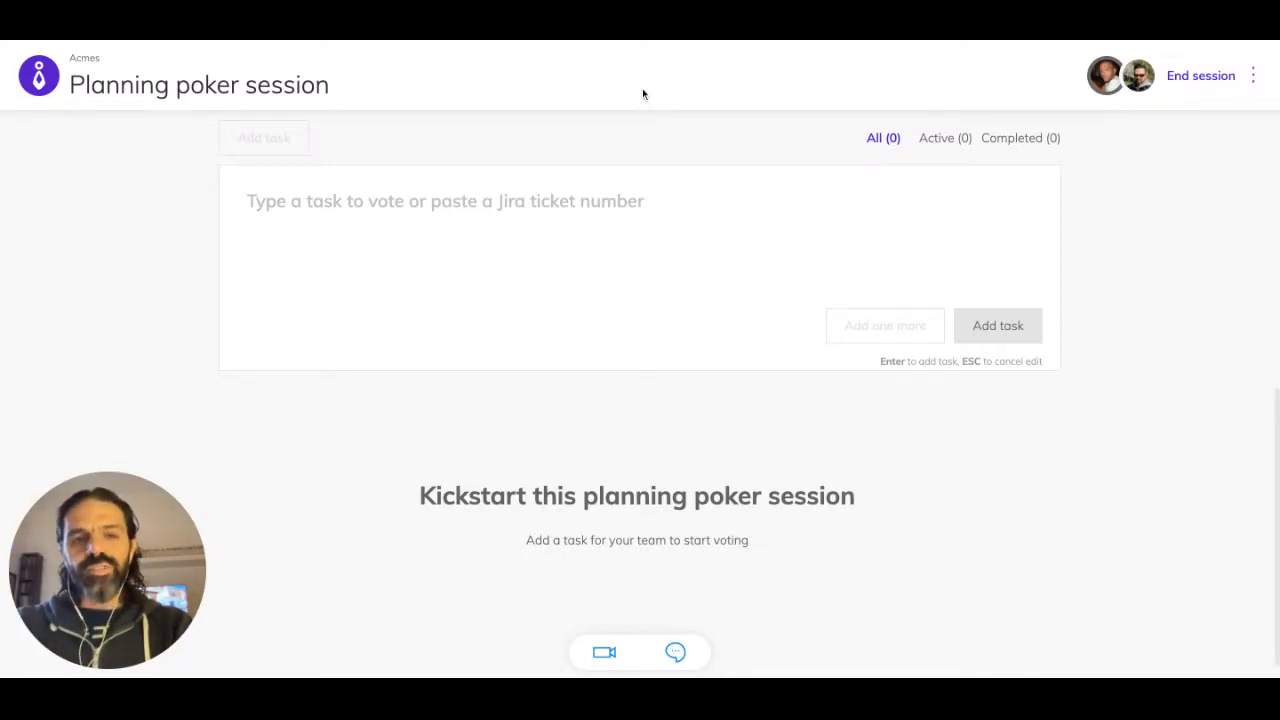
mouse_move(184, 188)
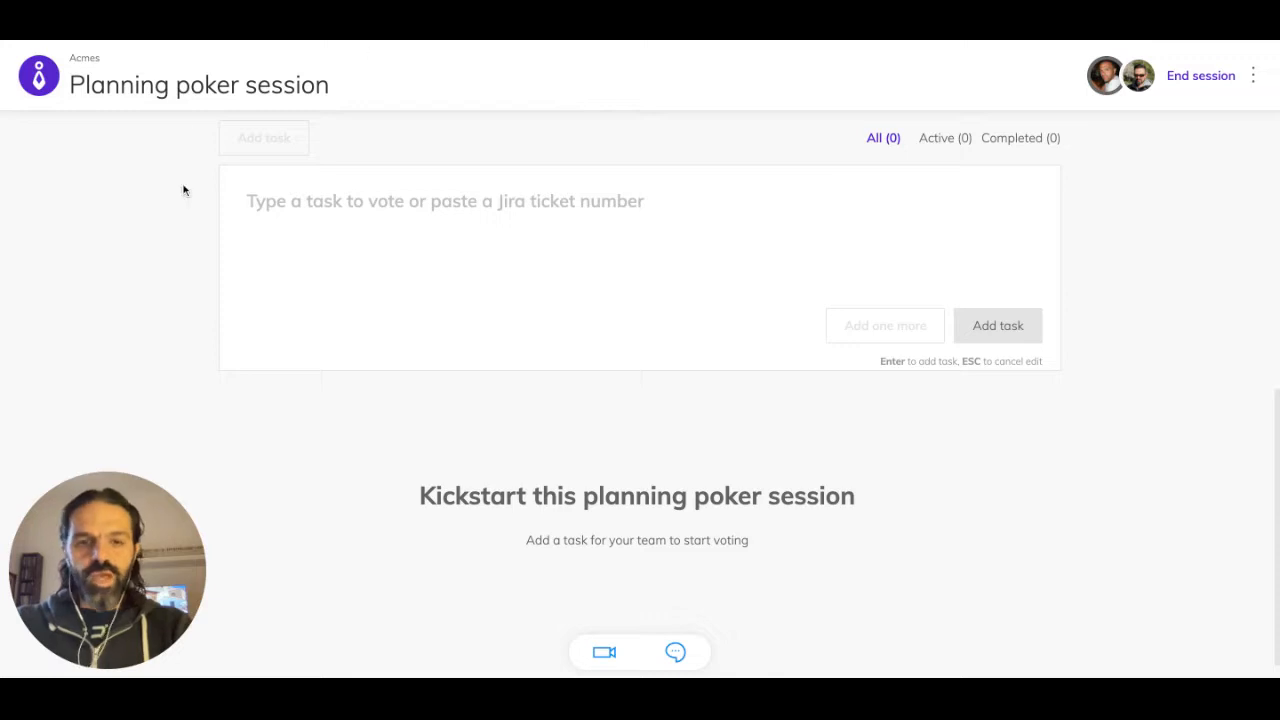
mouse_move(516, 288)
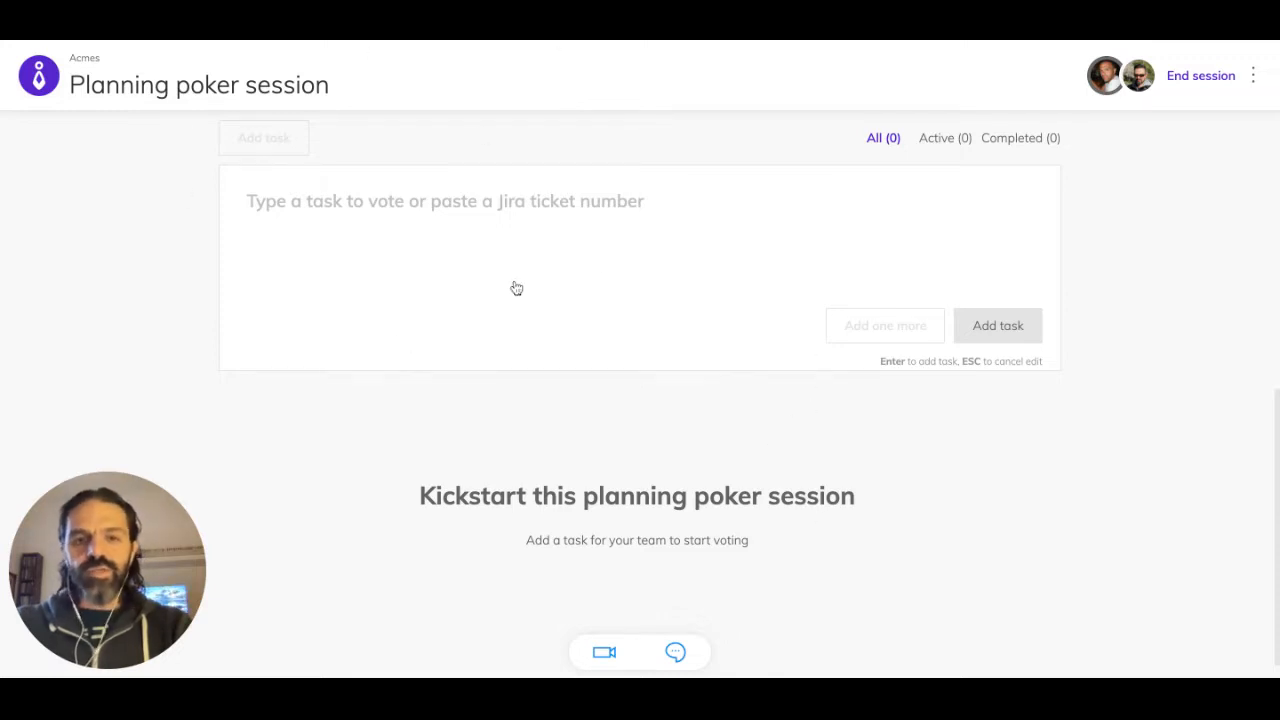
mouse_move(840, 456)
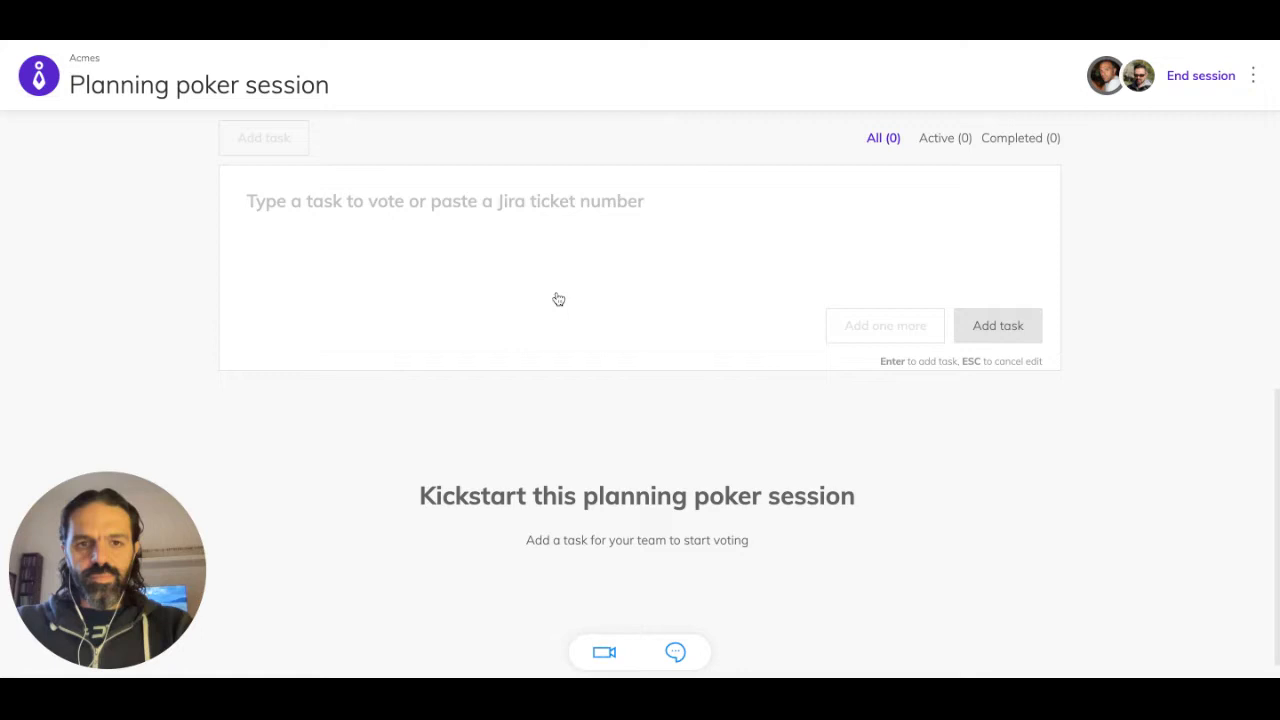
Add the story 'As a user I want to have a great signup experience' as a task and keep entering tasks
text(As a user I want to have a great signup experience)
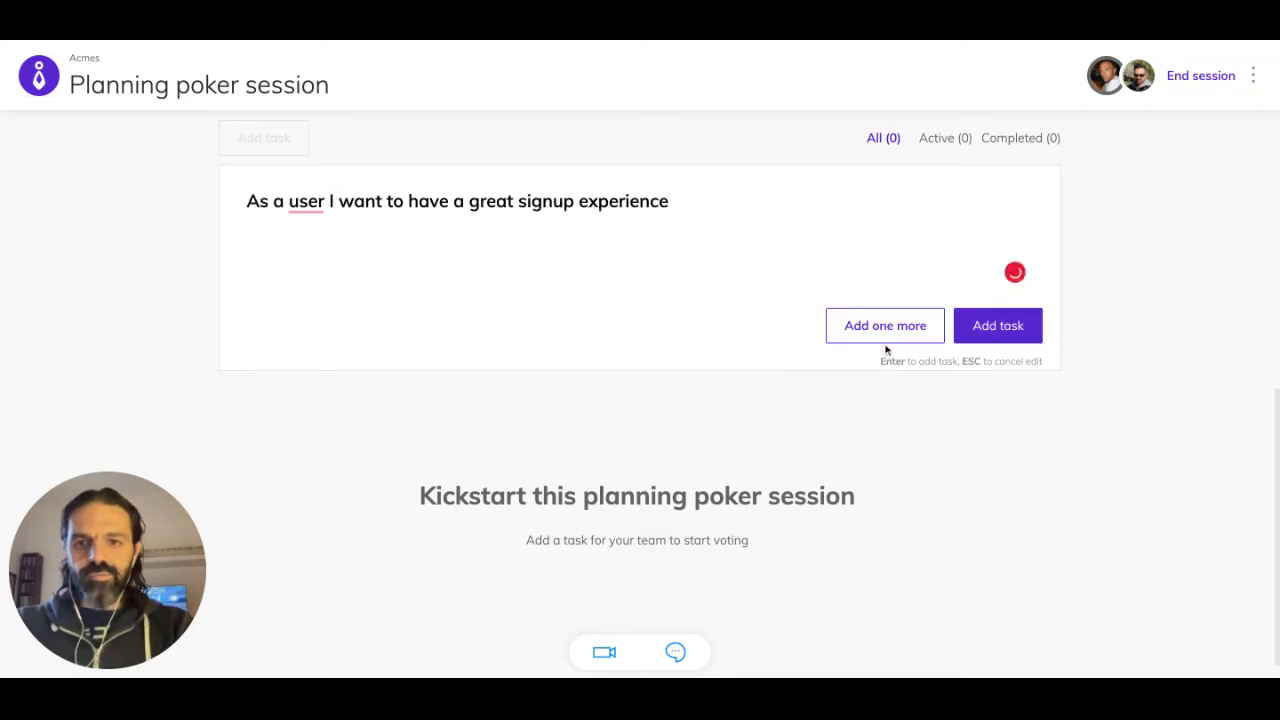
click(884, 324)
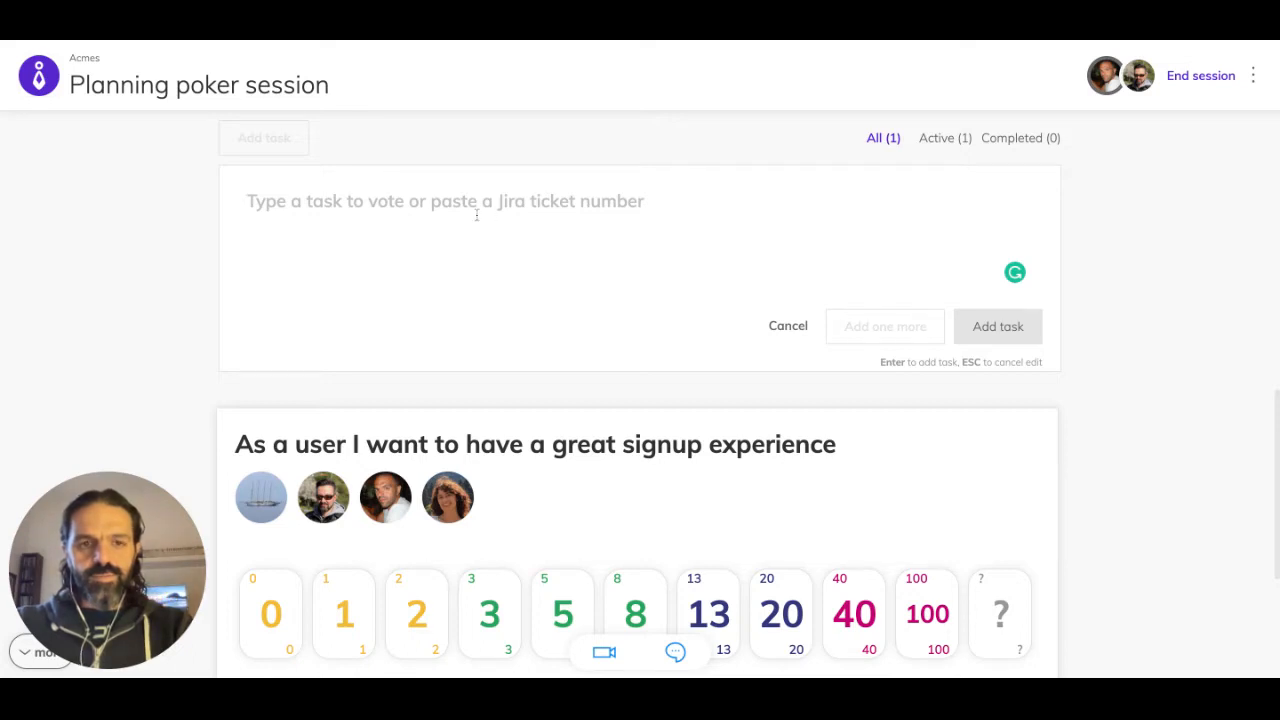
click(884, 326)
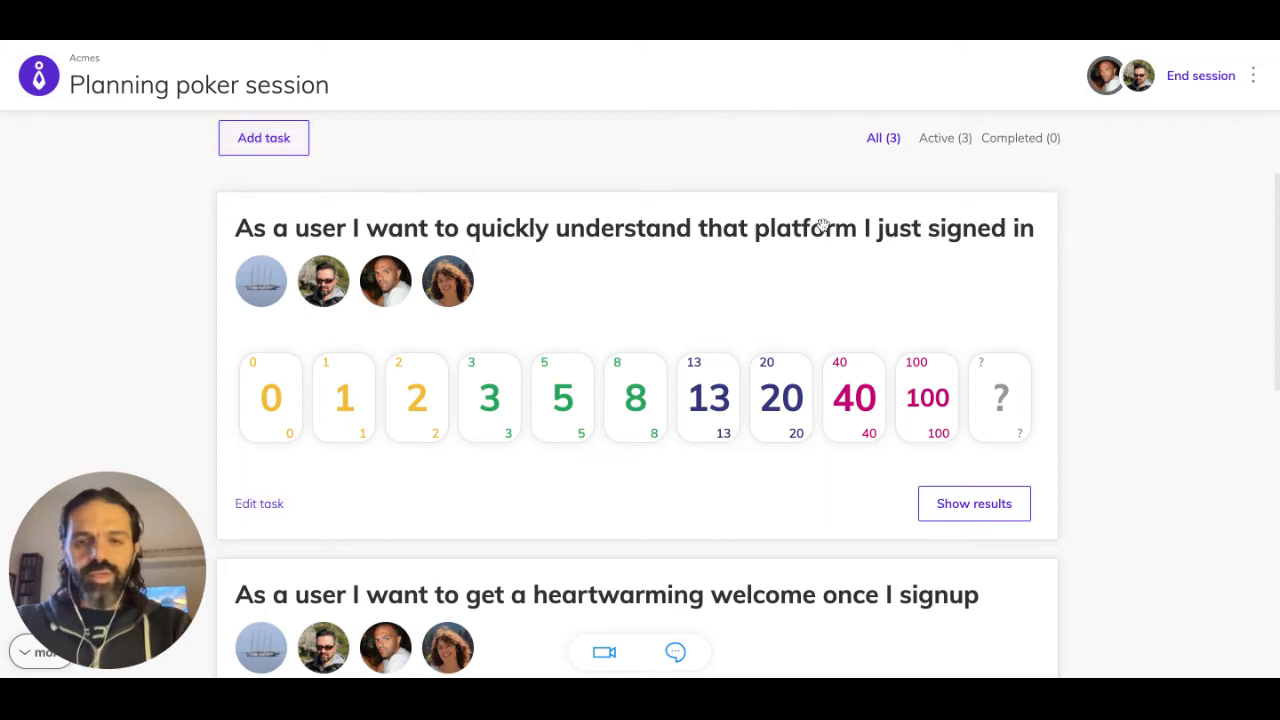
mouse_move(260, 280)
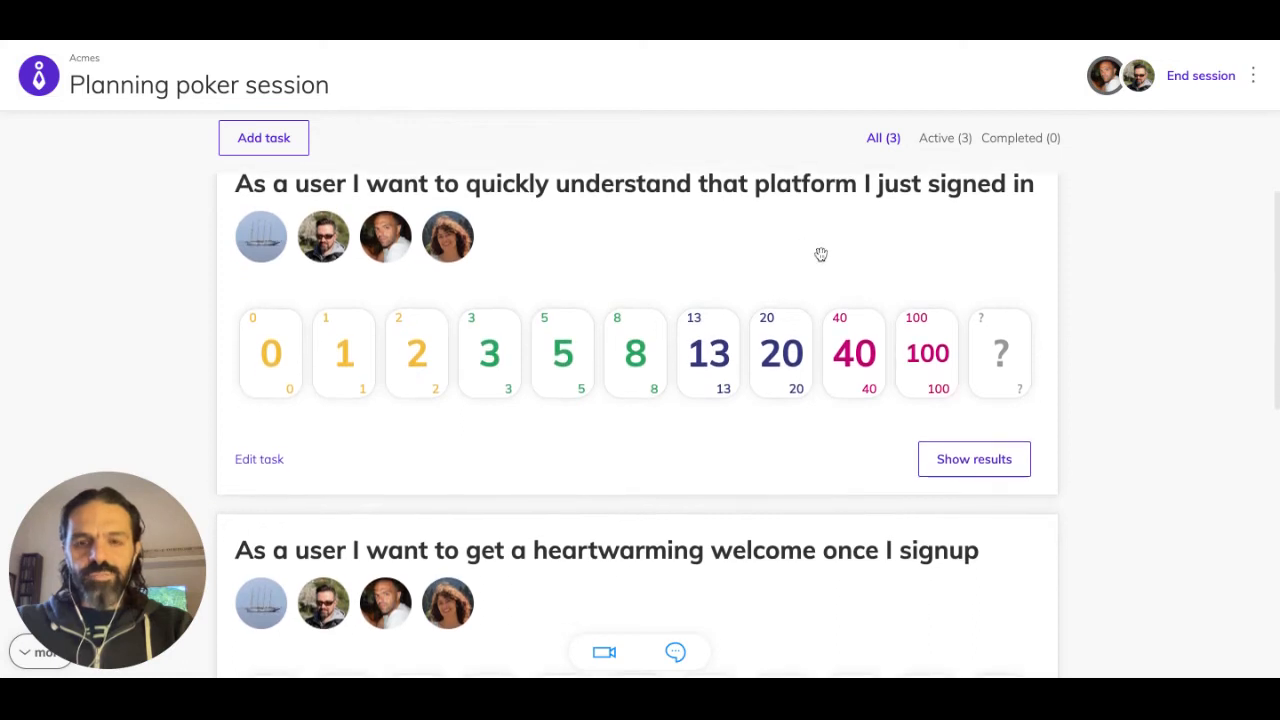
Vote 20 on the quick-platform-understanding story and 40 on the heartwarming-welcome story
click(780, 352)
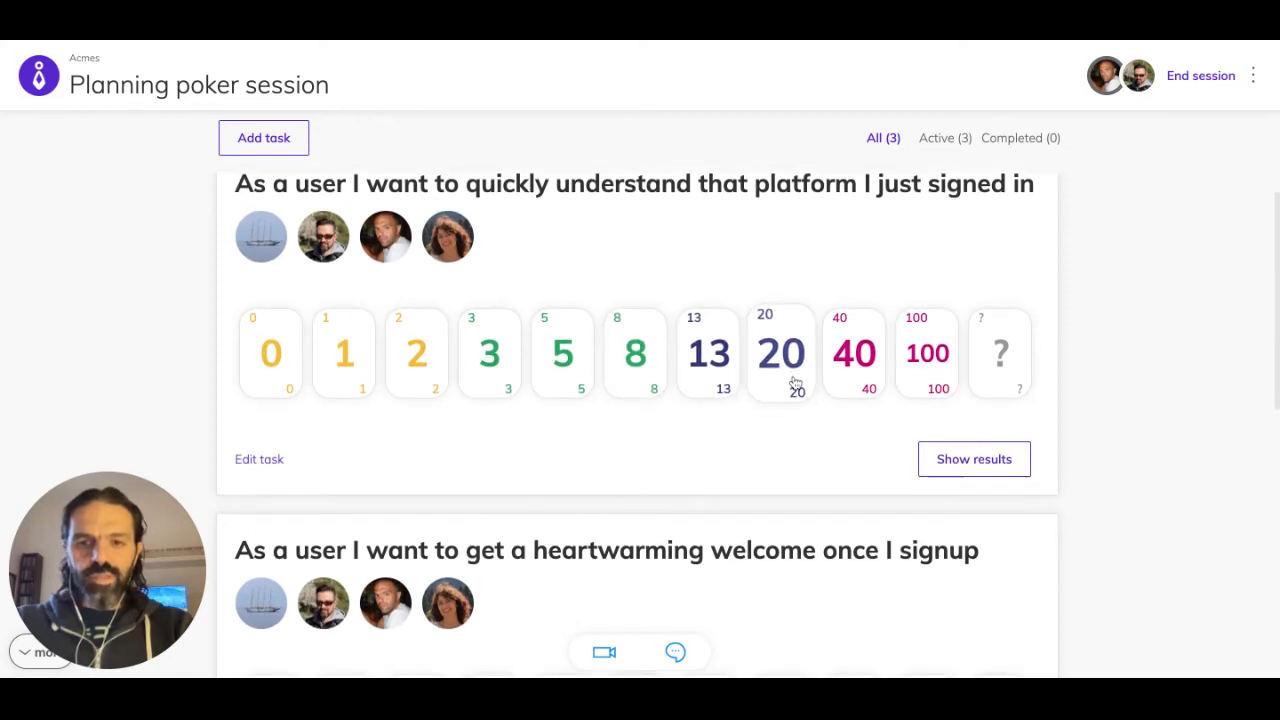
click(780, 352)
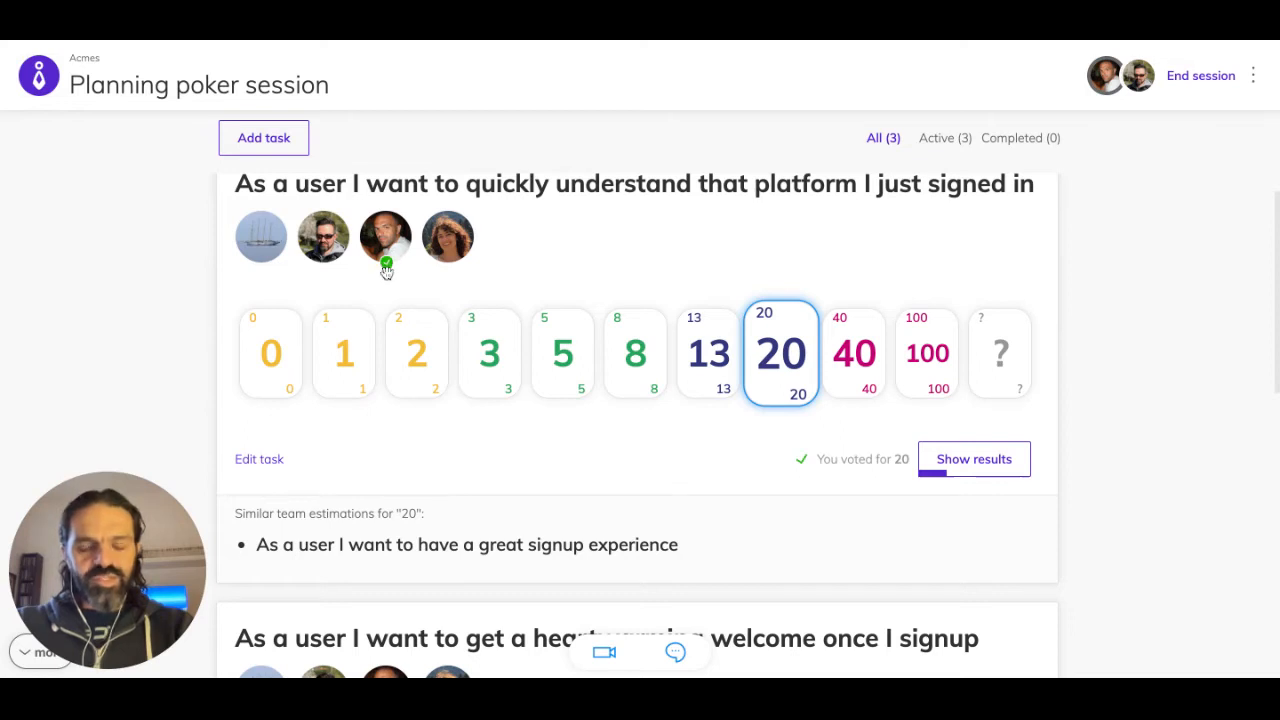
mouse_move(544, 496)
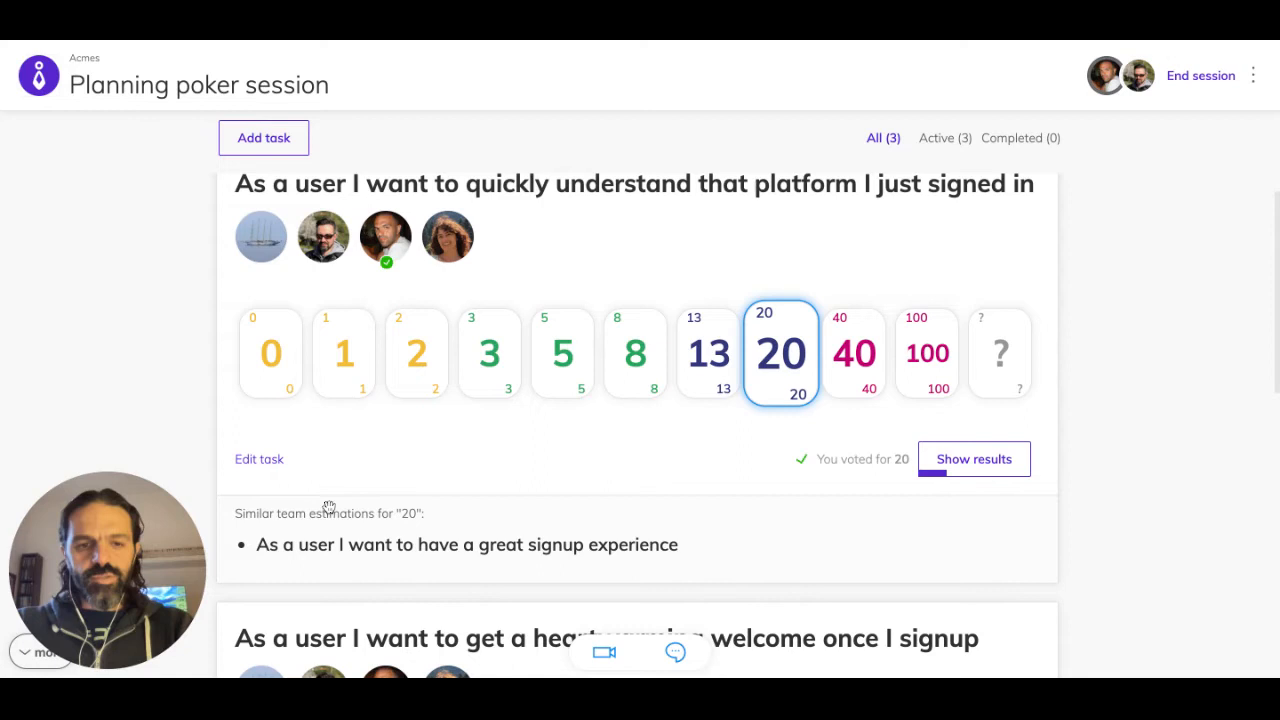
scroll(down, 3)
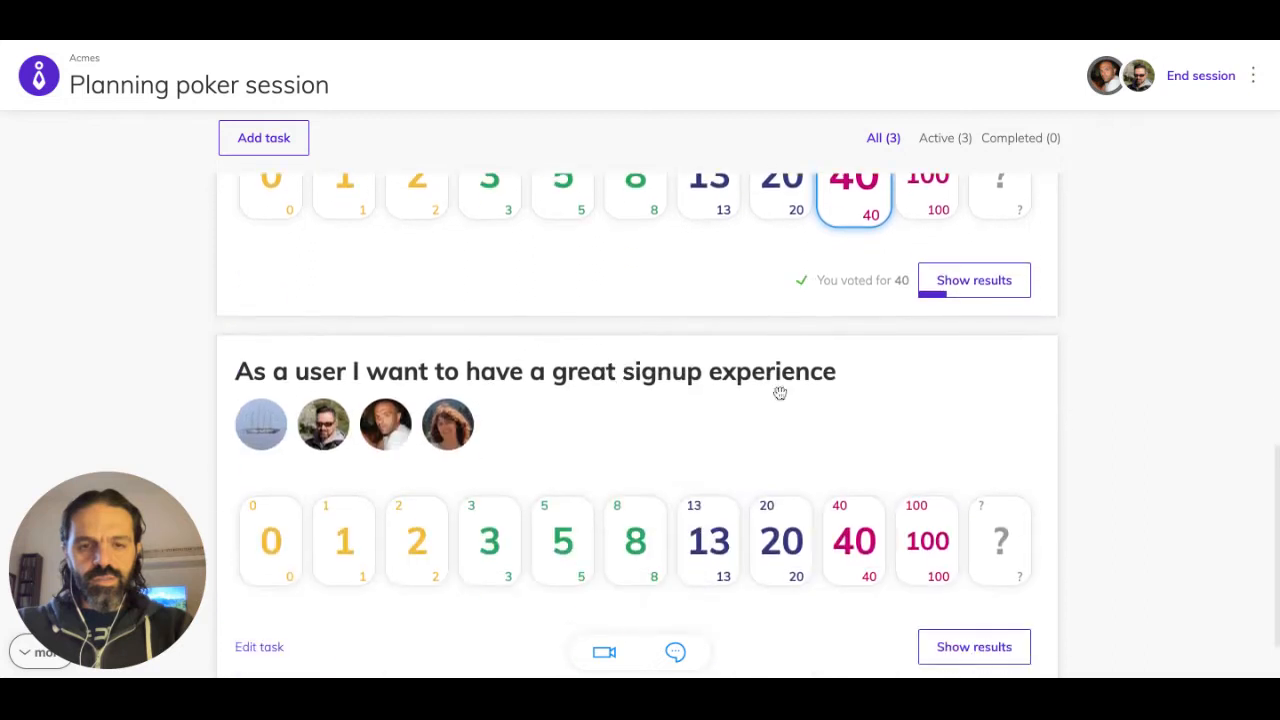
Vote 13 on the great-signup-experience story so all three stories carry estimates
click(708, 540)
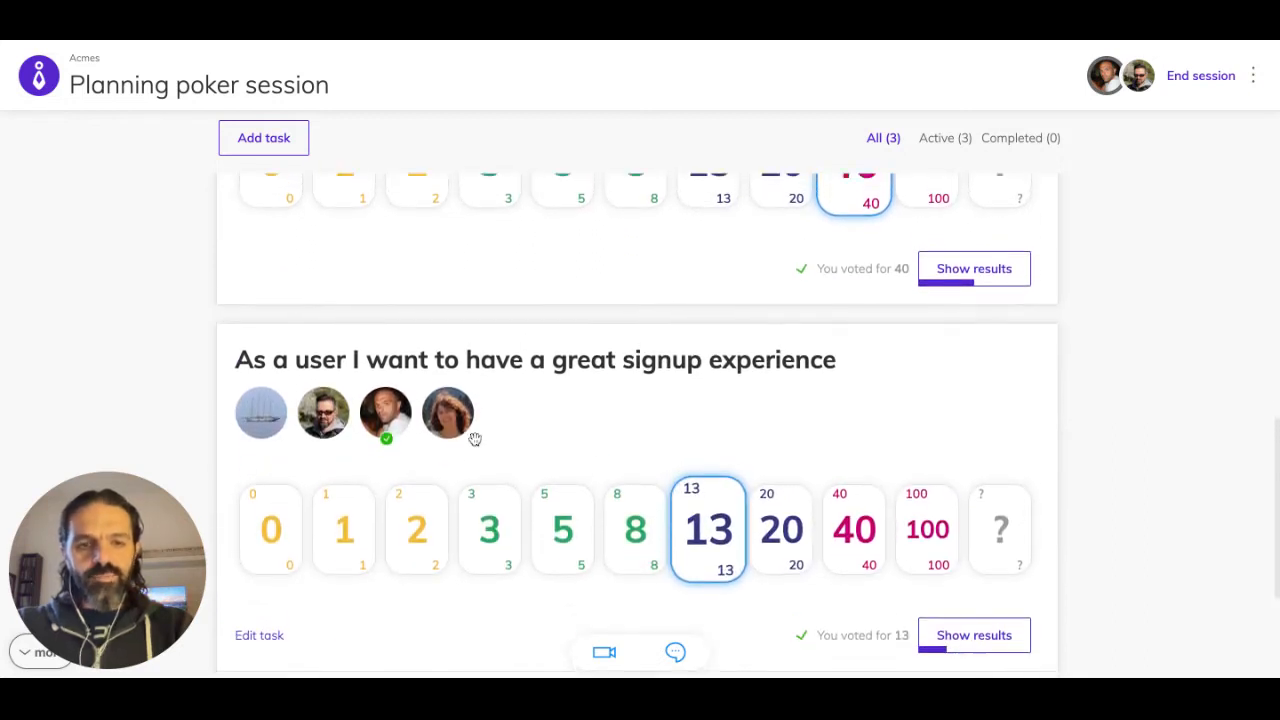
scroll(up, 3)
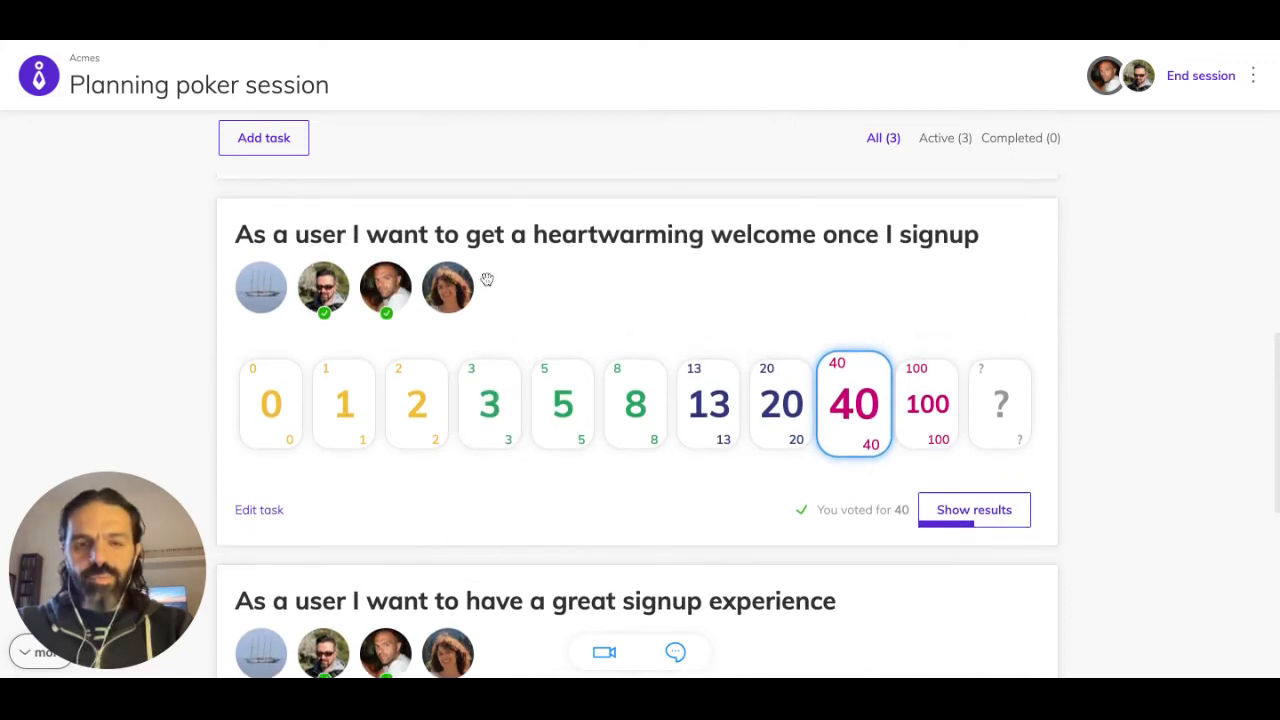
mouse_move(484, 332)
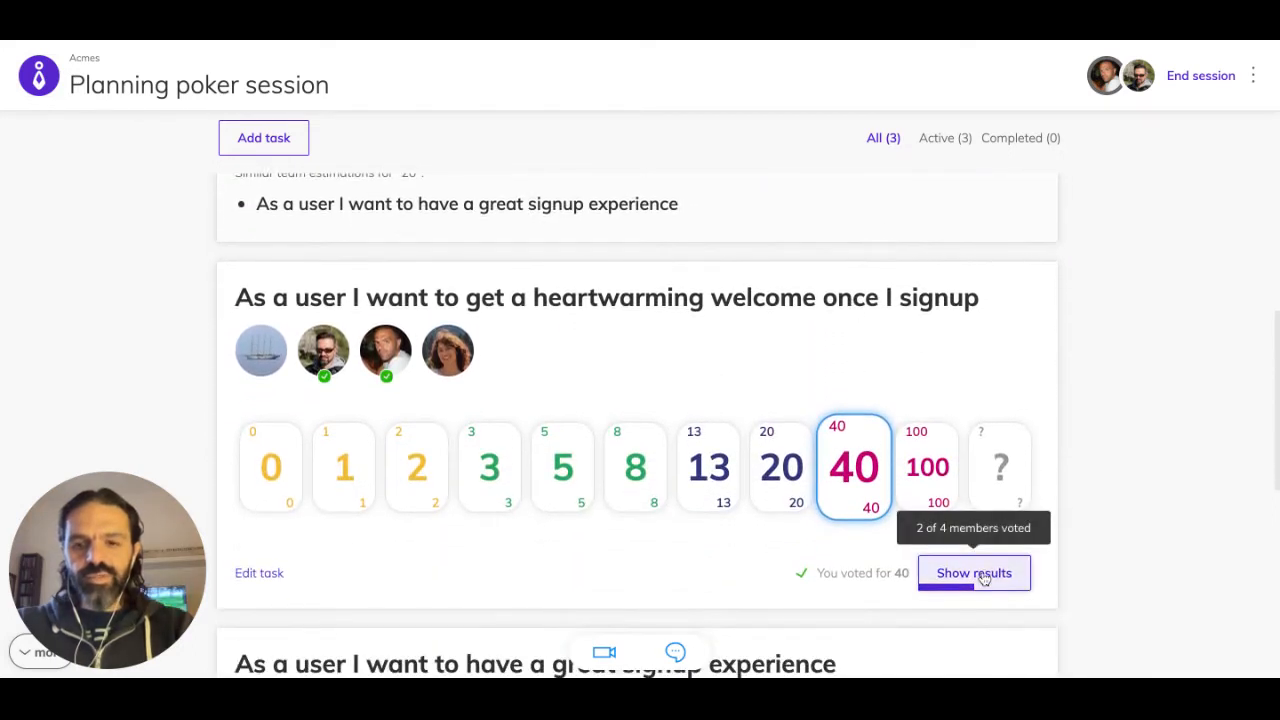
Reveal the heartwarming-welcome results, averaging 20 from votes of 40 and 2
click(972, 572)
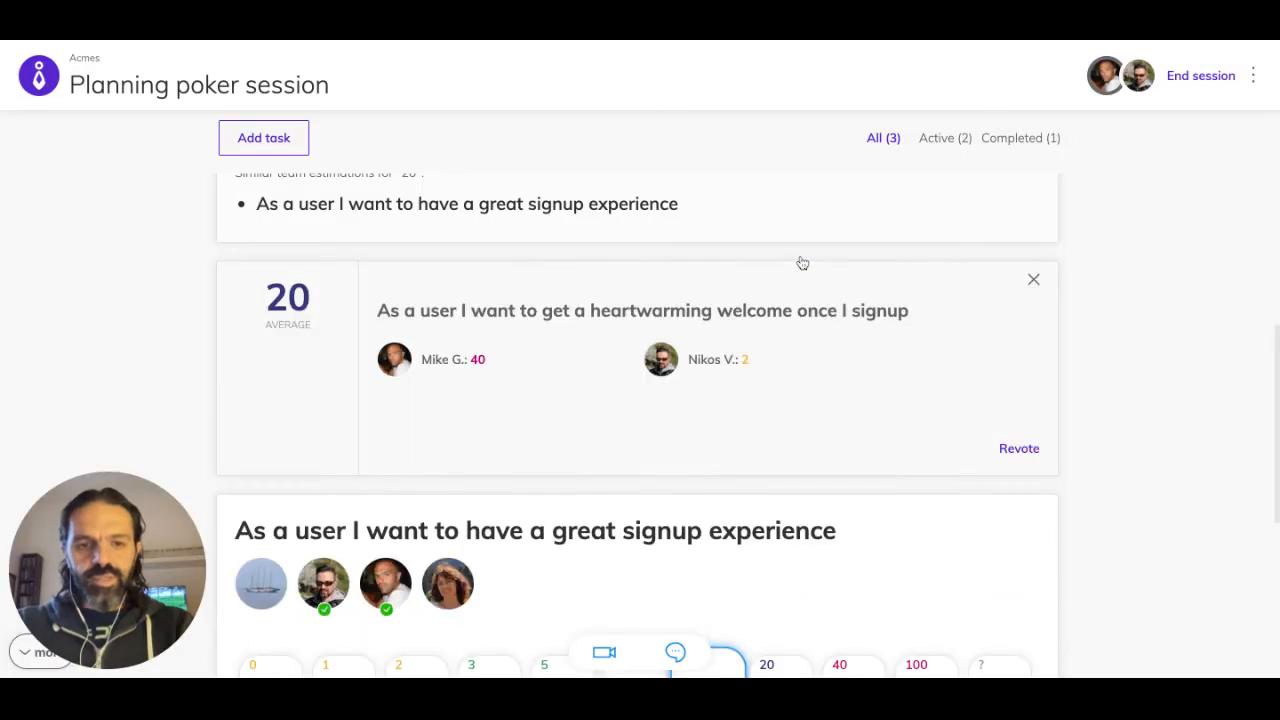
mouse_move(568, 364)
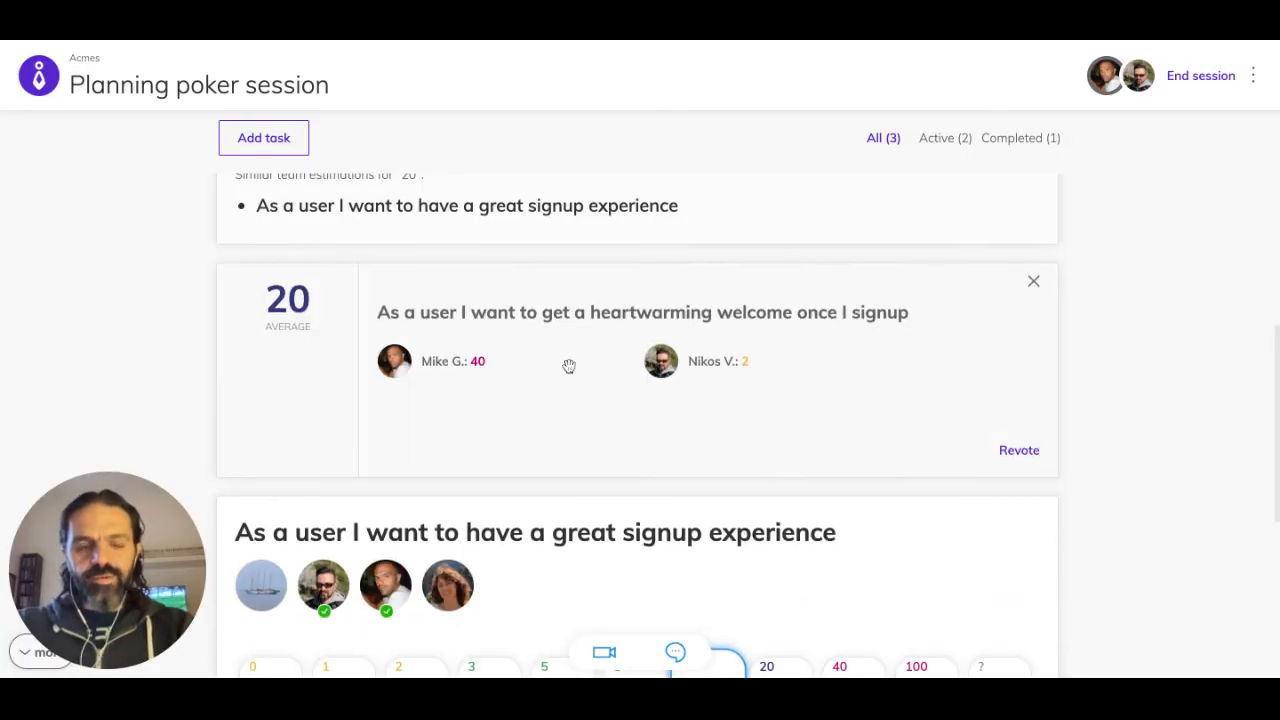
mouse_move(324, 296)
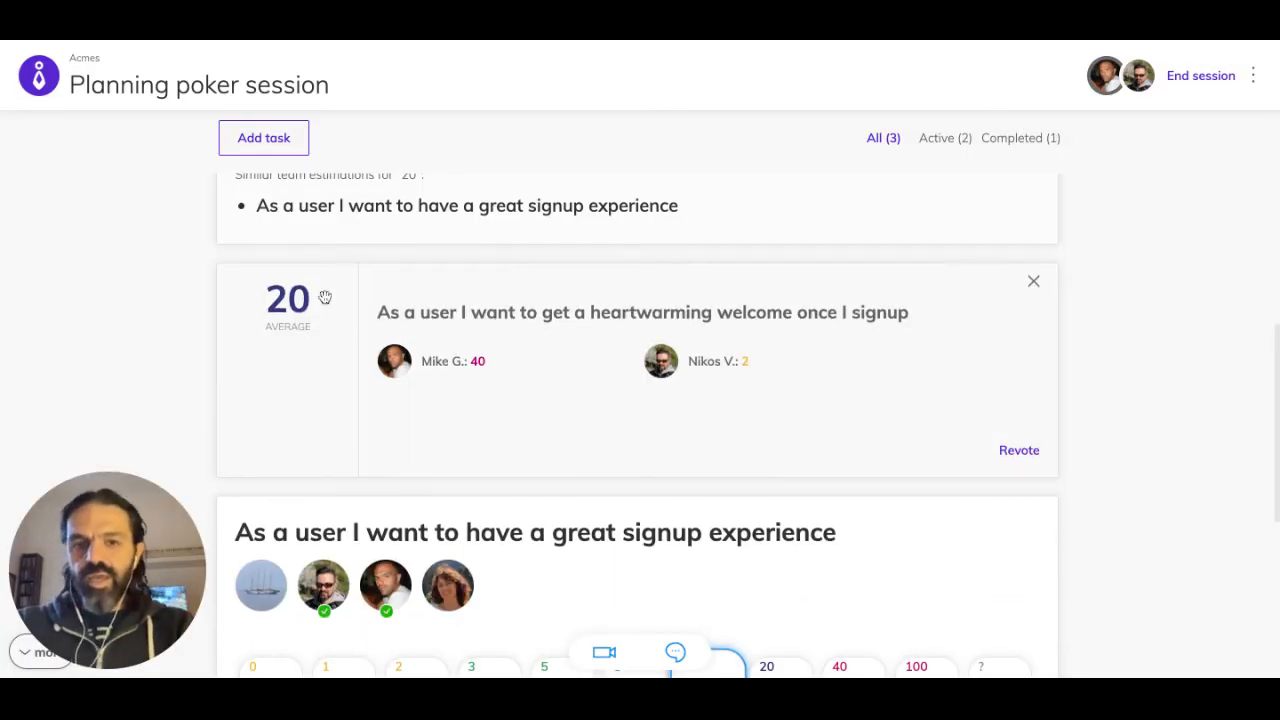
mouse_move(576, 384)
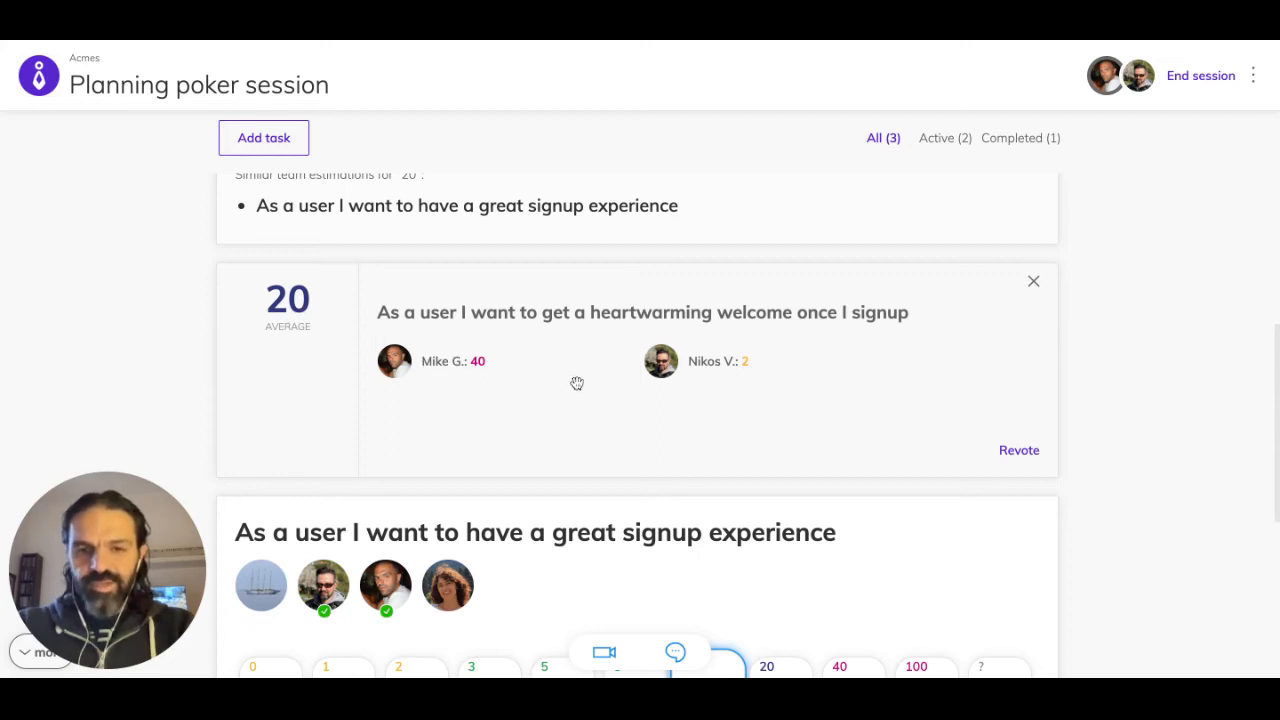
mouse_move(568, 370)
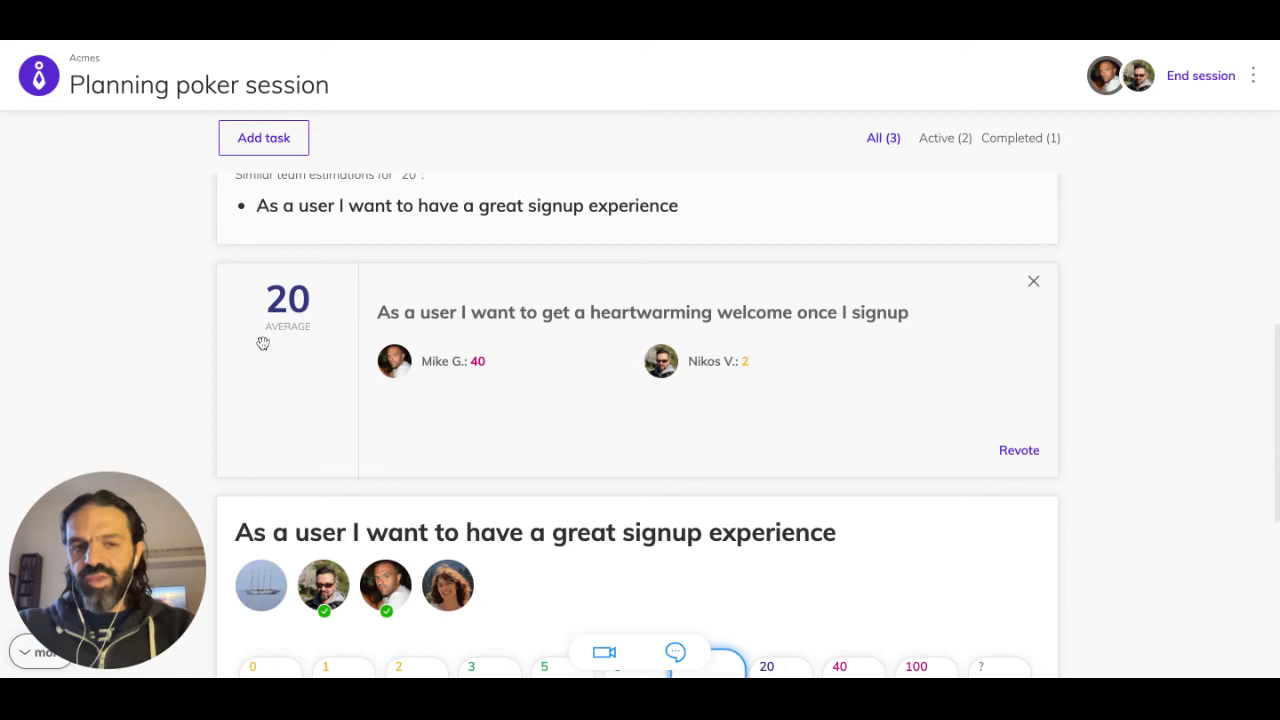
mouse_move(744, 402)
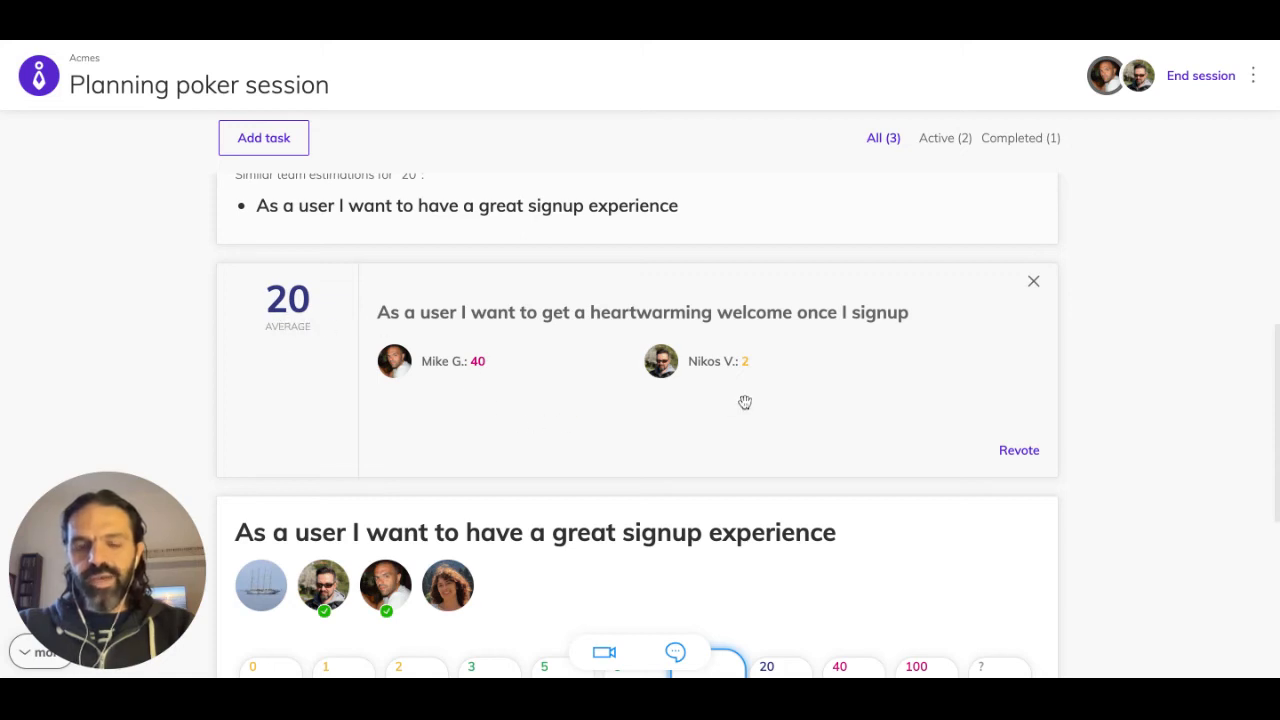
mouse_move(664, 392)
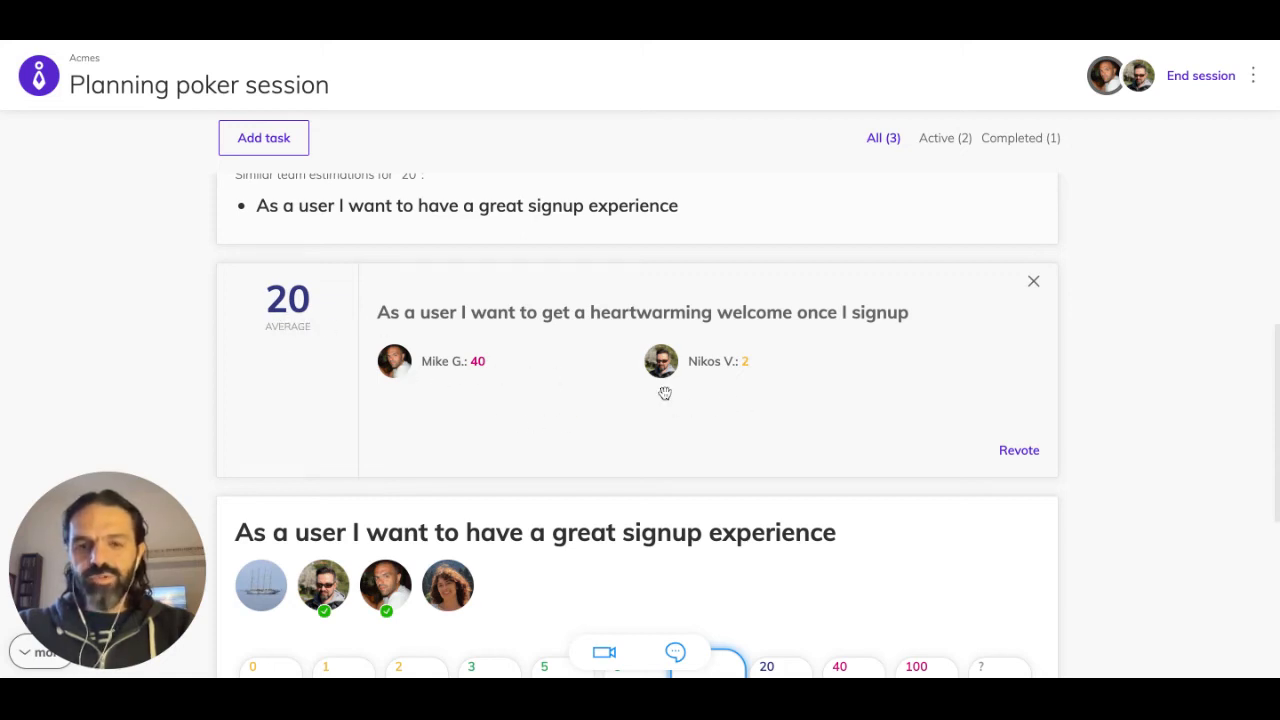
mouse_move(1064, 440)
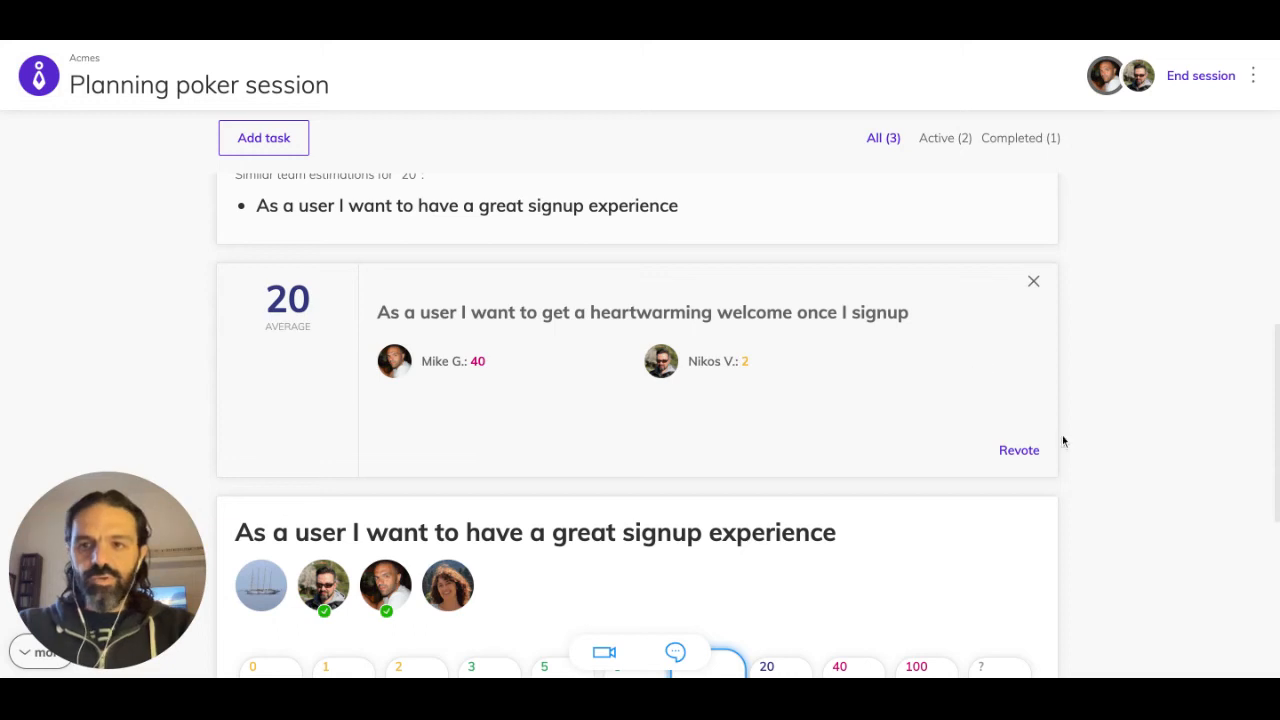
Revote the heartwarming-welcome story, confirming 'Yes, revote' to clear its previous results
click(1018, 450)
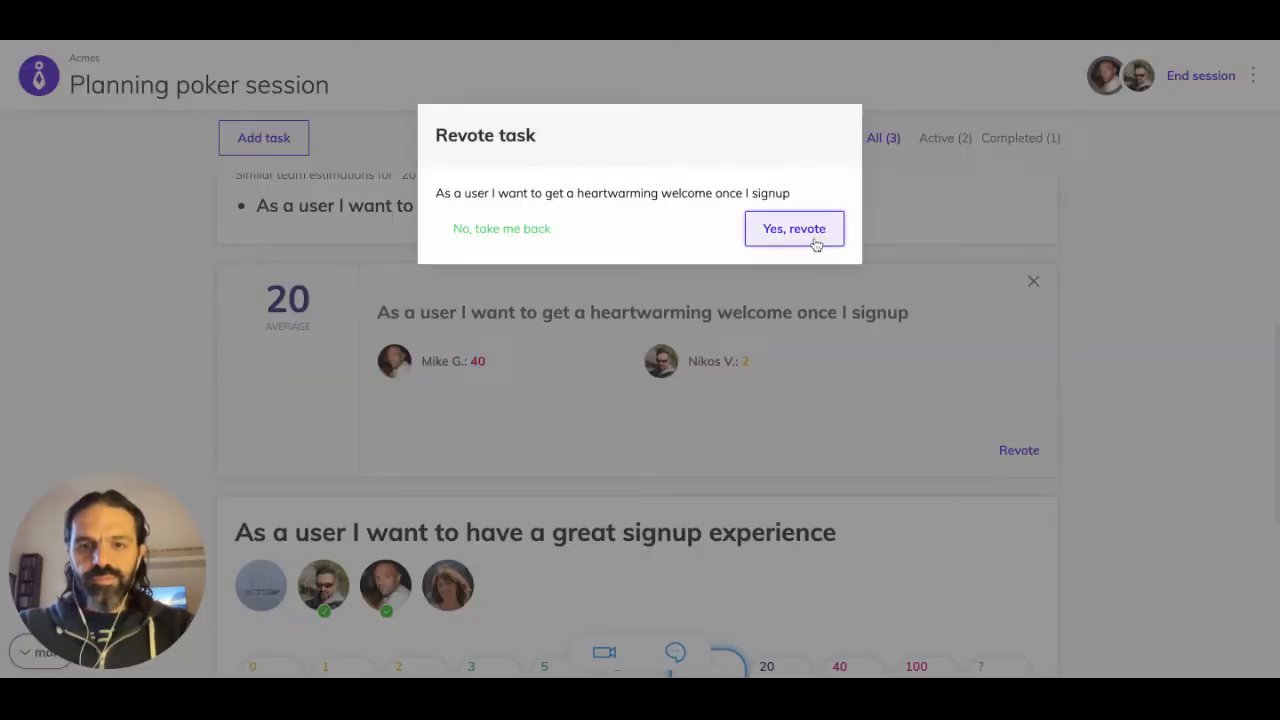
click(794, 228)
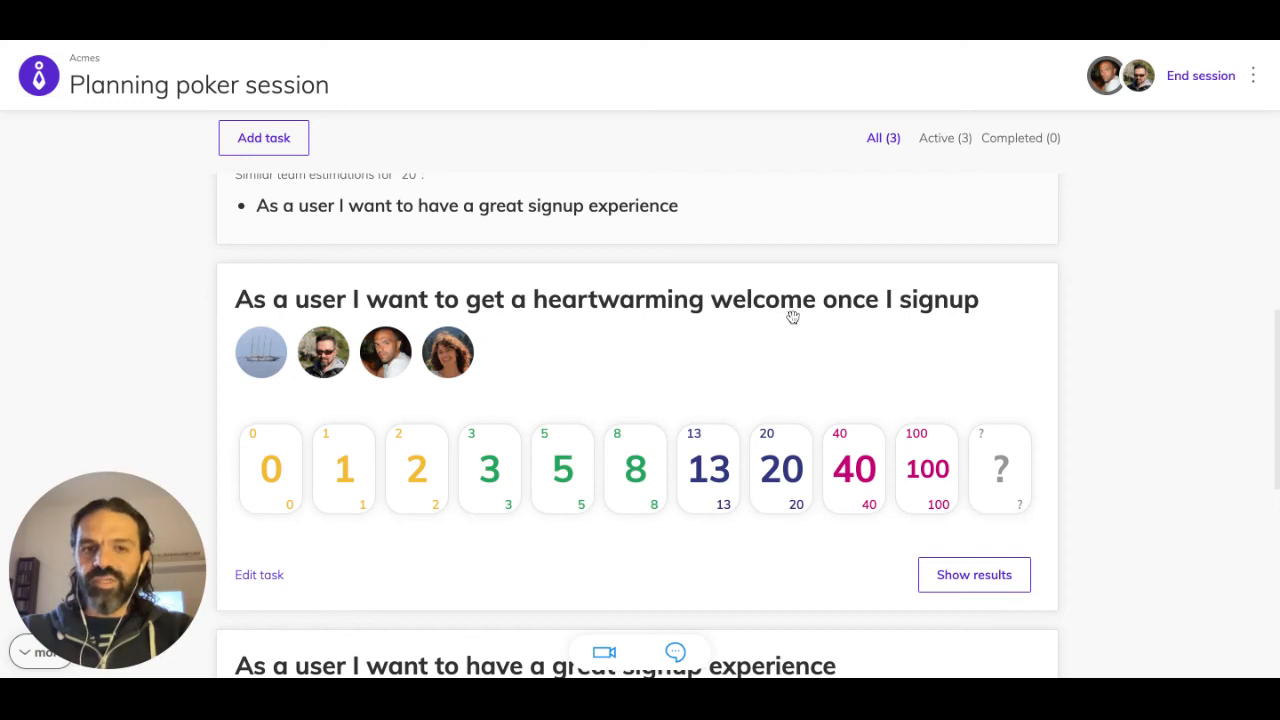
mouse_move(804, 328)
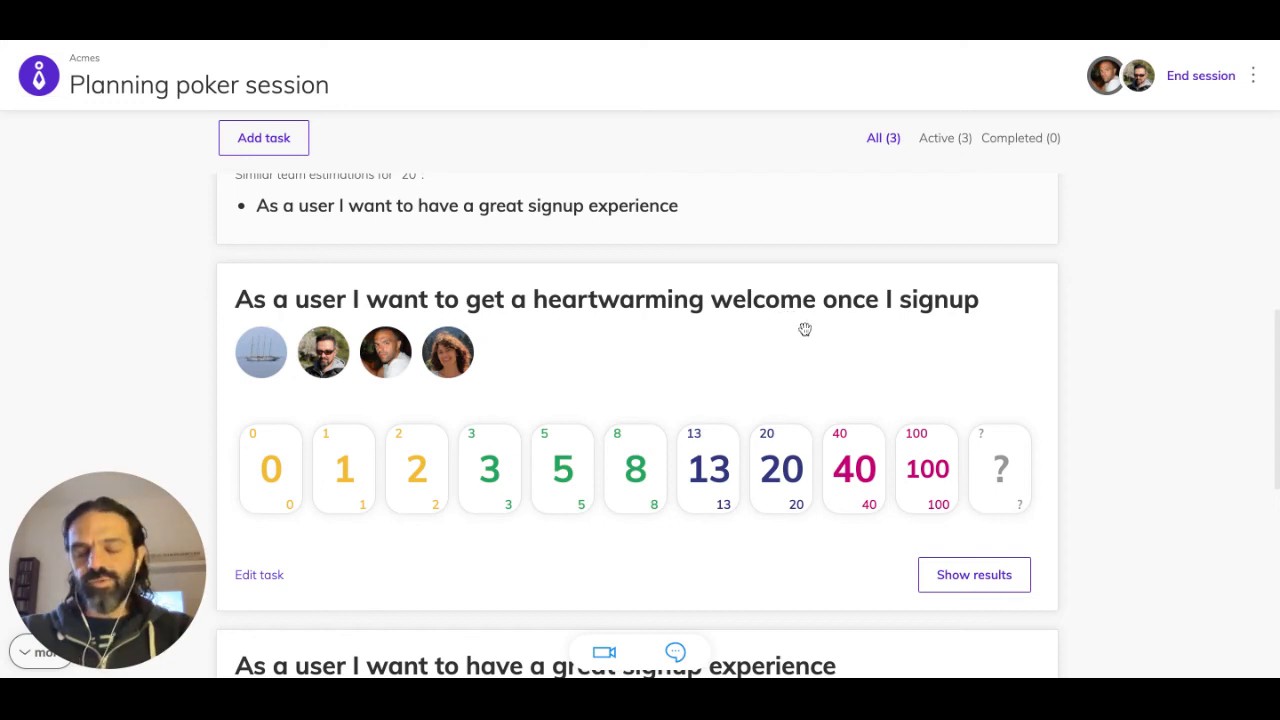
mouse_move(820, 340)
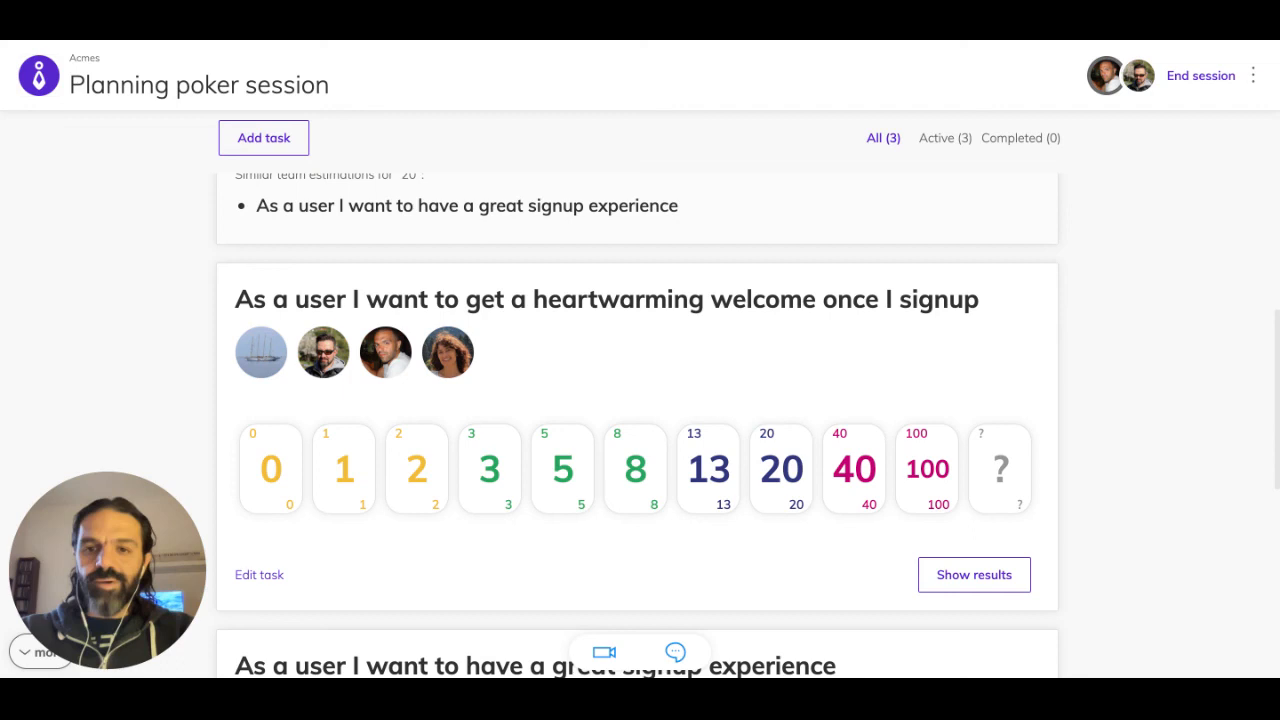
mouse_move(1200, 76)
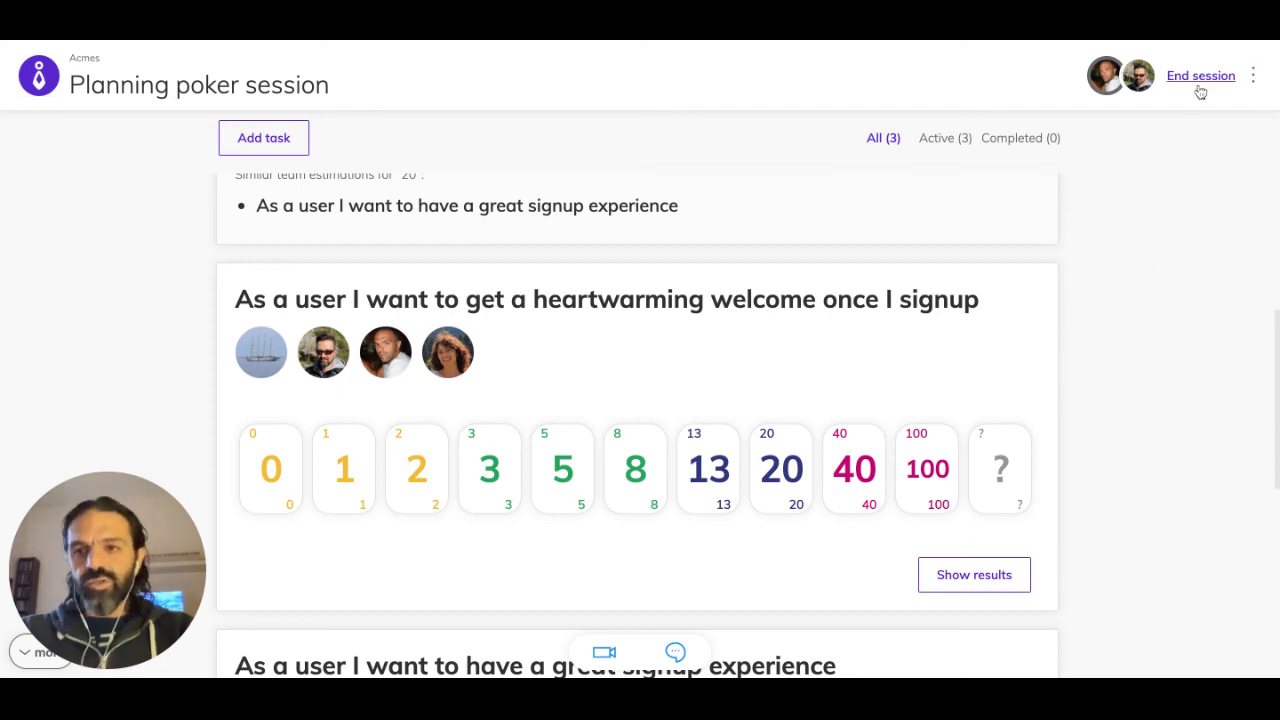
click(1200, 76)
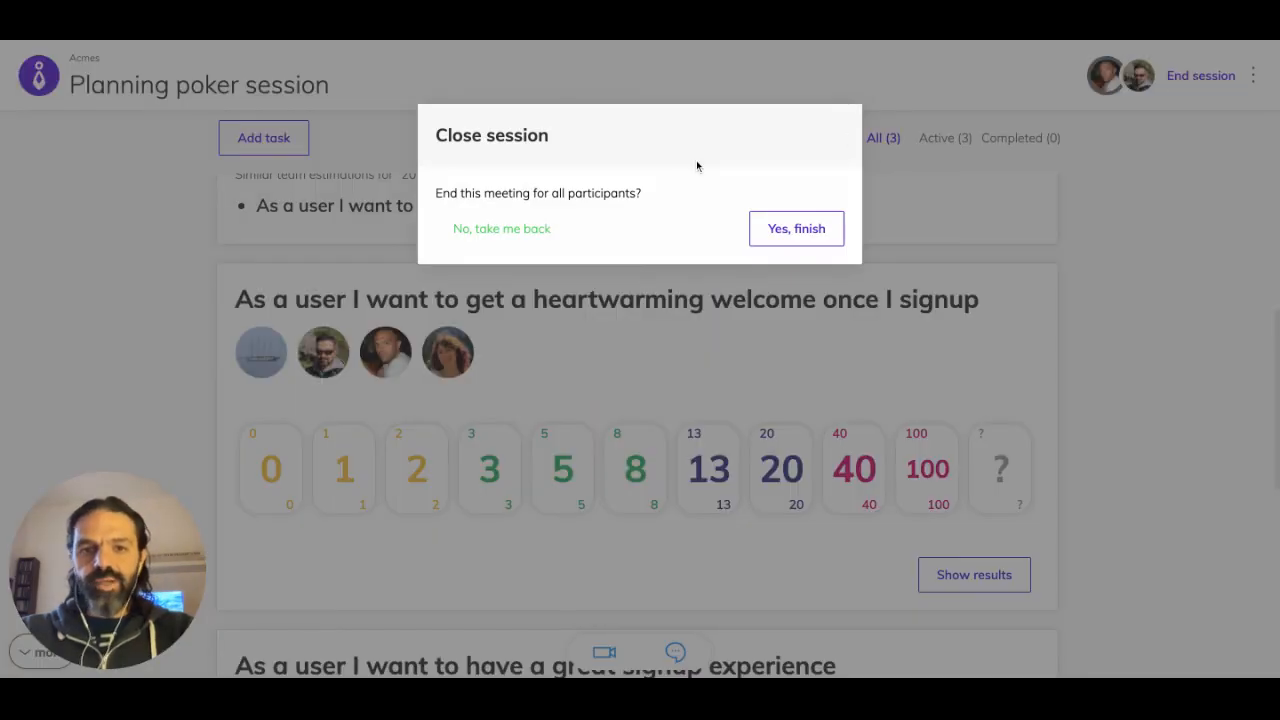
mouse_move(500, 228)
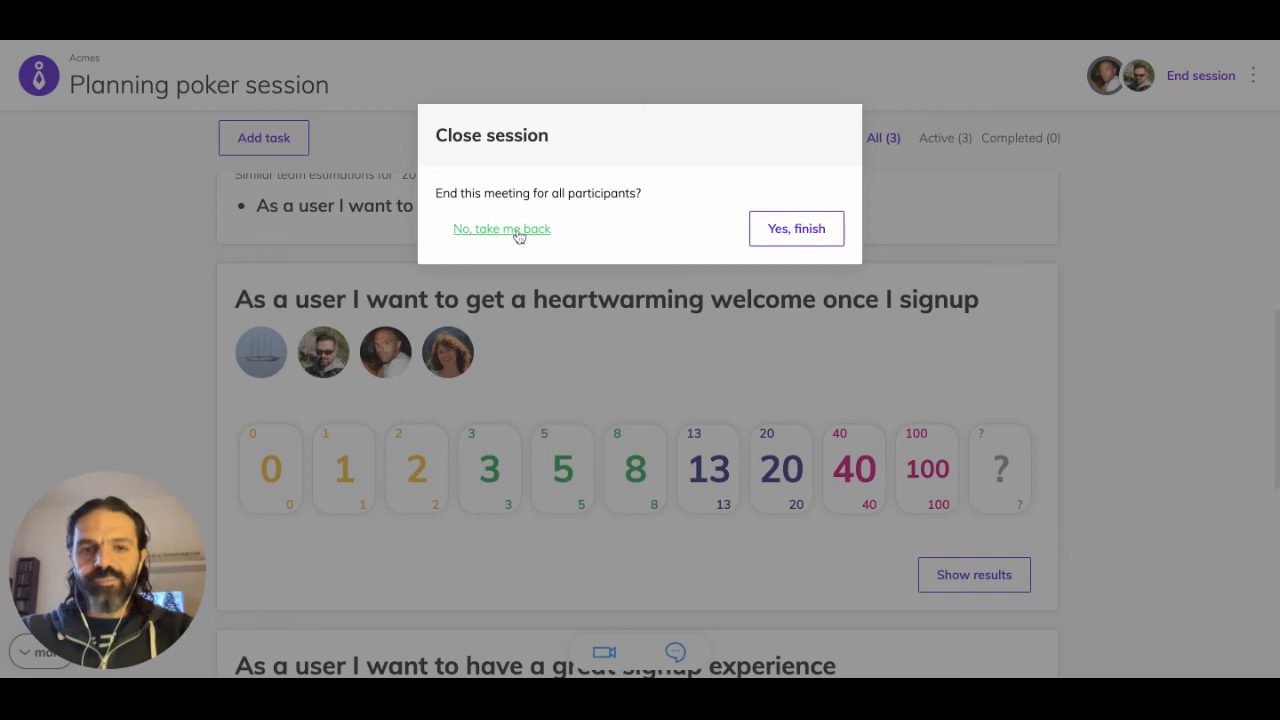
click(500, 228)
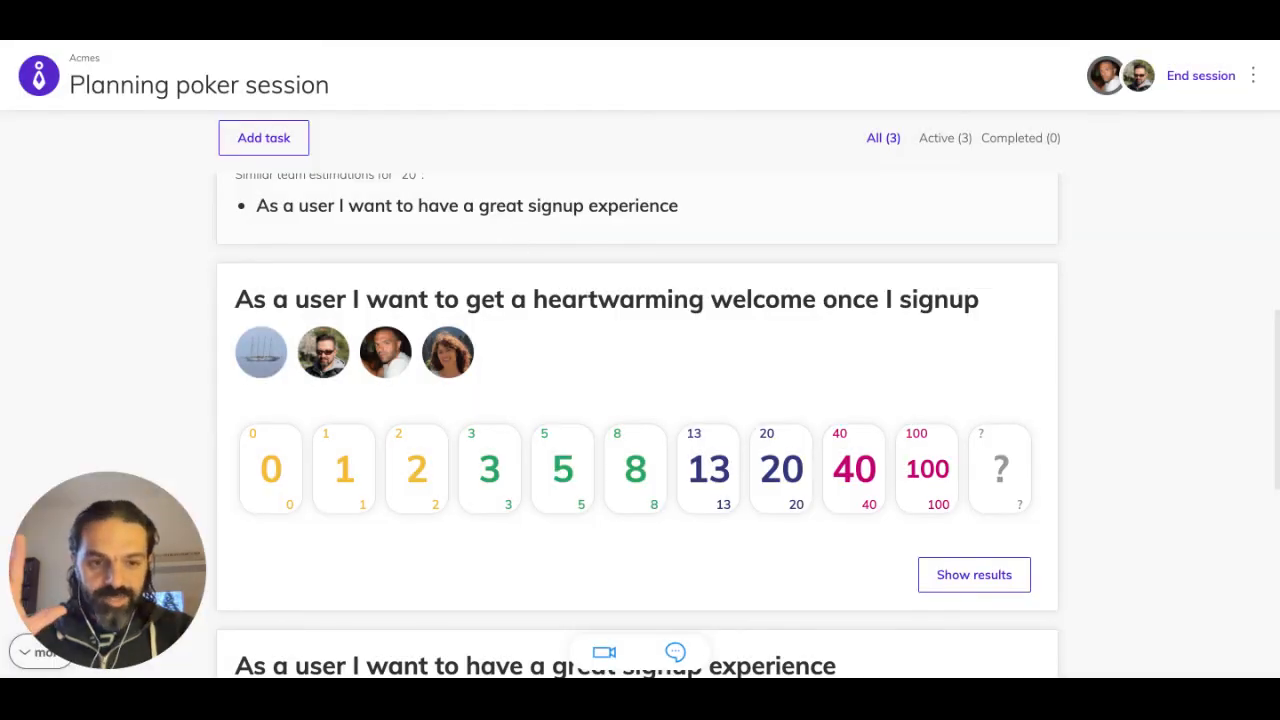